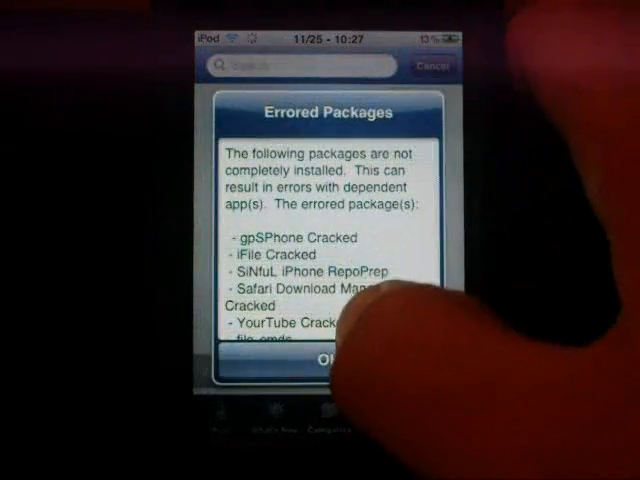
Clear the Errored Packages warning, search Cydia for 'unlimroms' and open the UnlimRoms result
click(328, 360)
text(unlimro)
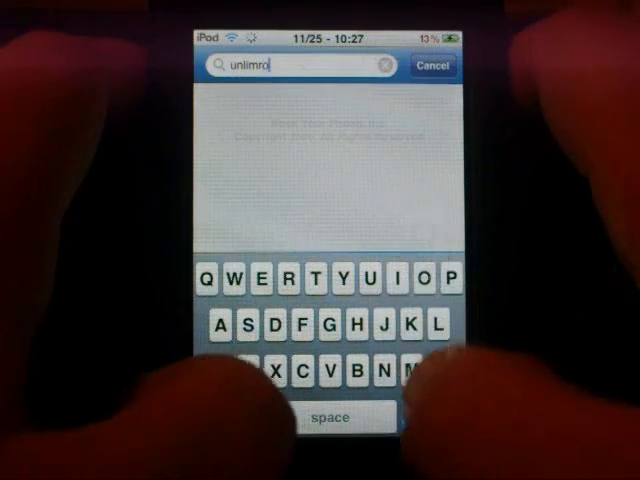
text(ms)
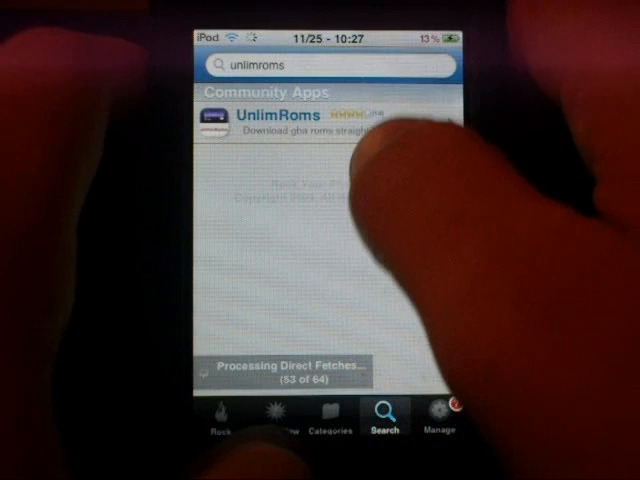
click(290, 110)
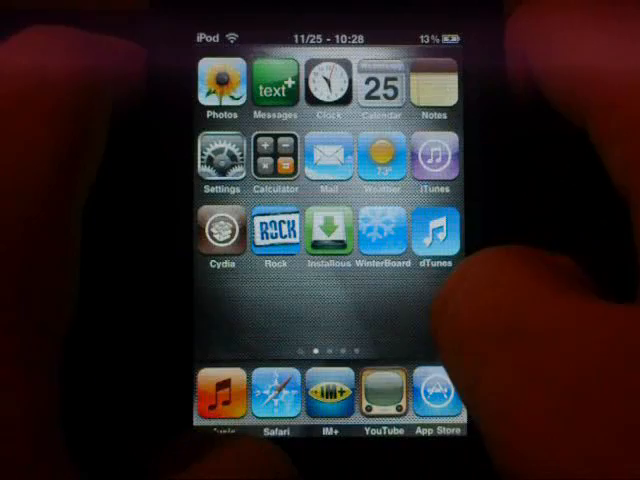
Launch UnlimRoms and enter the USA list under GBA Roms
scroll(left, 3)
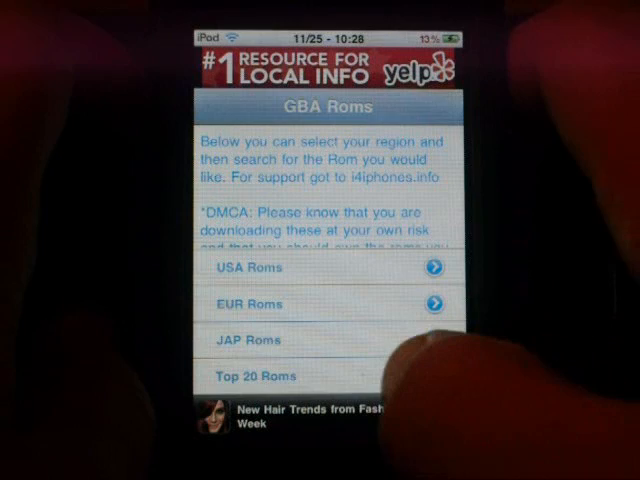
click(260, 268)
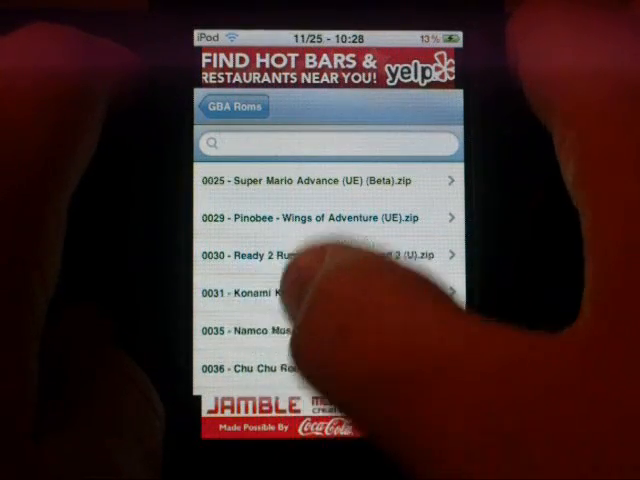
Scroll down through the USA GBA ROM list toward the search bar
scroll(down, 3)
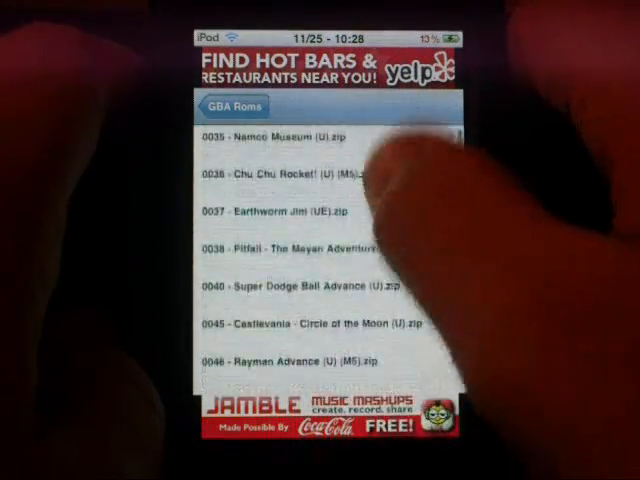
scroll(down, 3)
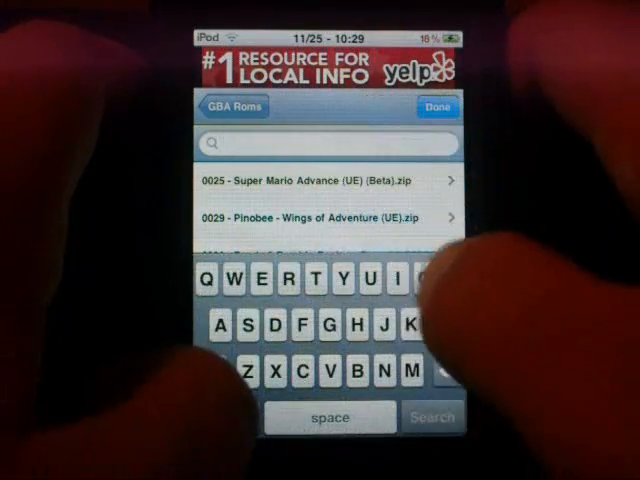
Search the ROM list for 'pokemon' and locate Pokemon - Fire Red Version (U).zip
text(pokrmon)
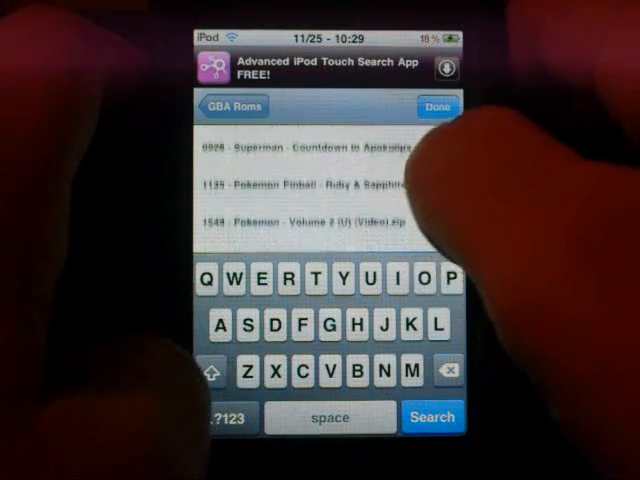
scroll(down, 3)
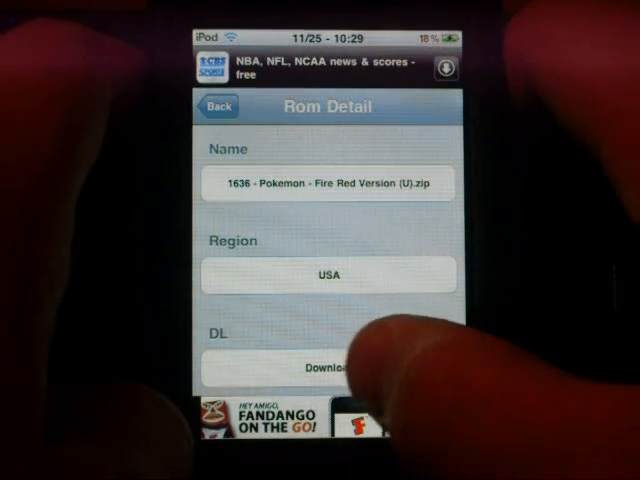
click(328, 362)
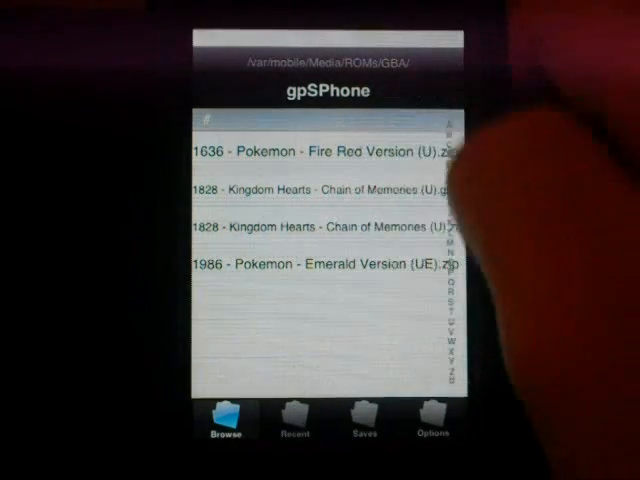
Launch 1636 - Pokemon - Fire Red Version (U).zip from the GBA ROMs folder
click(310, 152)
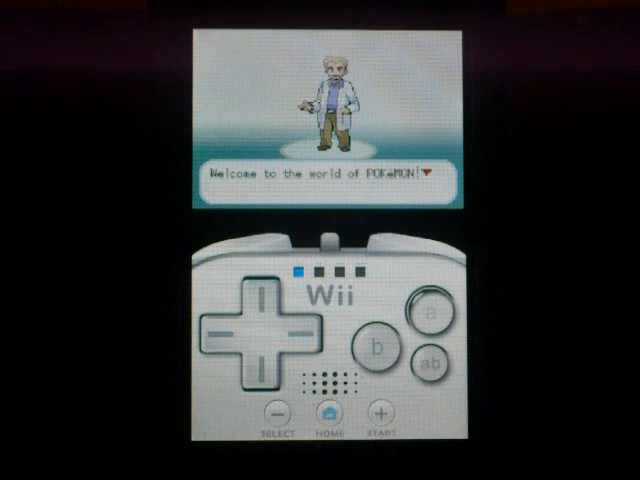